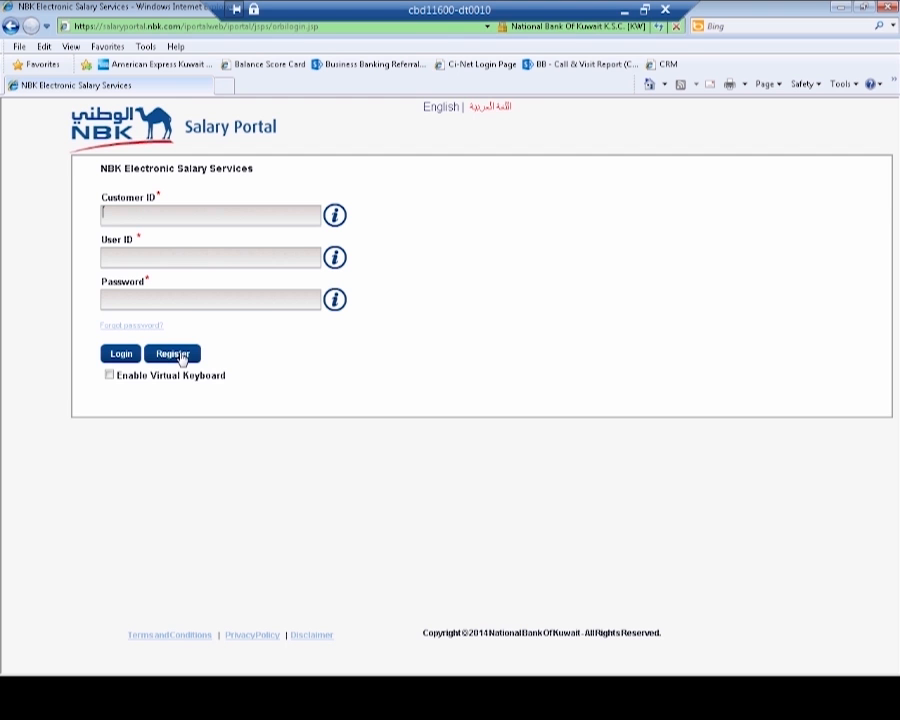
click(172, 352)
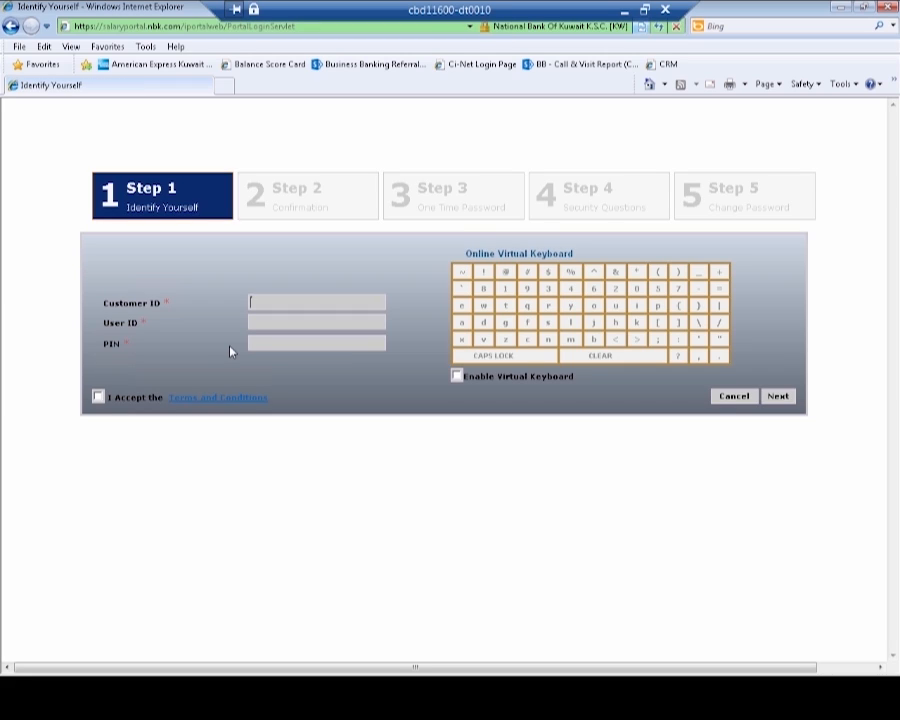
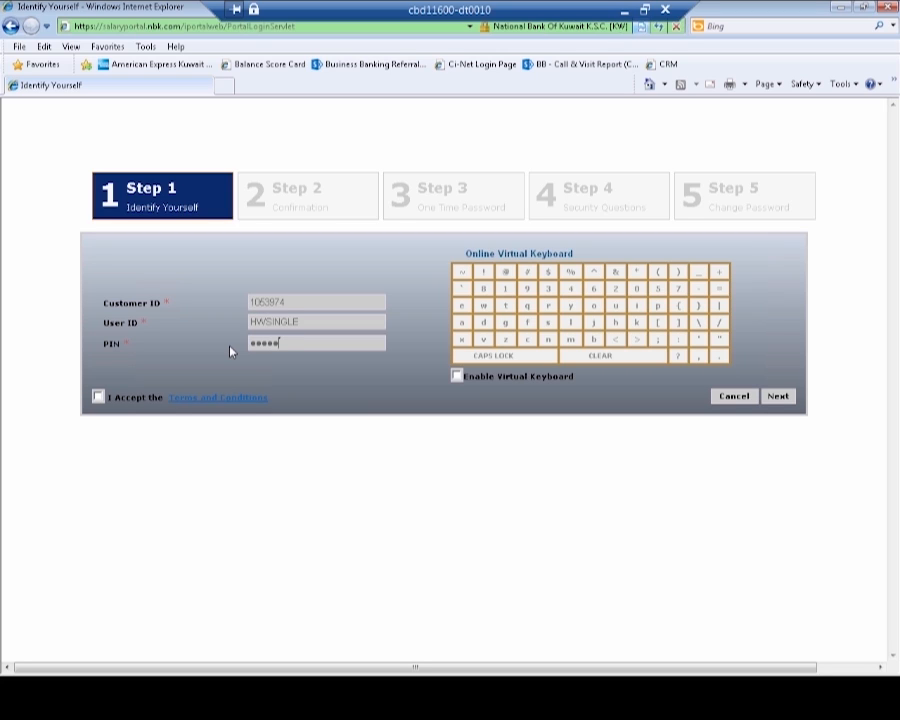
click(778, 396)
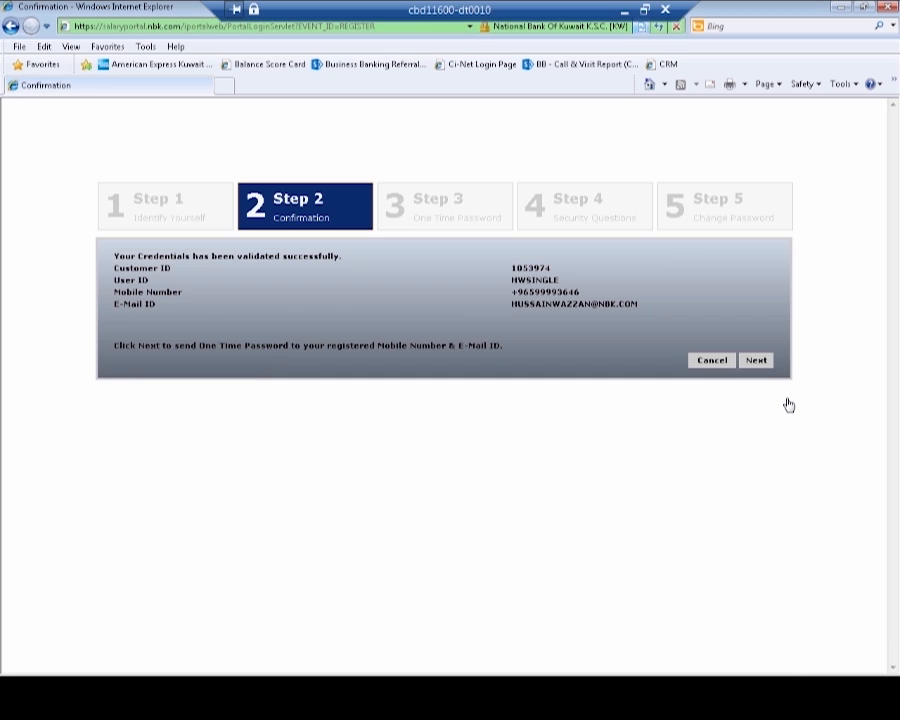
mouse_move(756, 360)
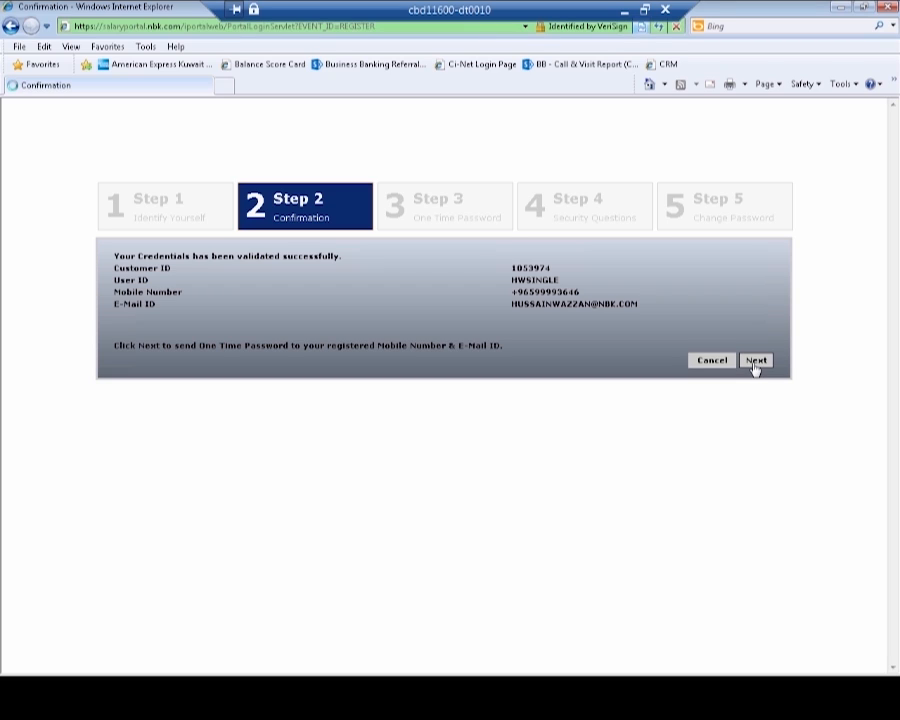
Accept the confirmation so a one-time password is sent to the registered contacts.
click(756, 360)
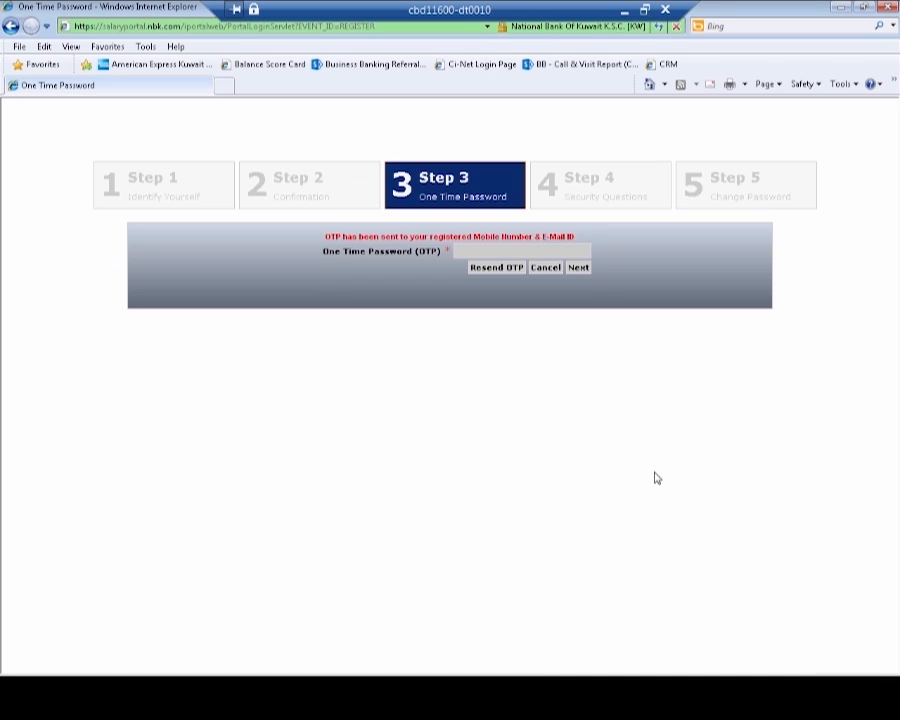
click(520, 252)
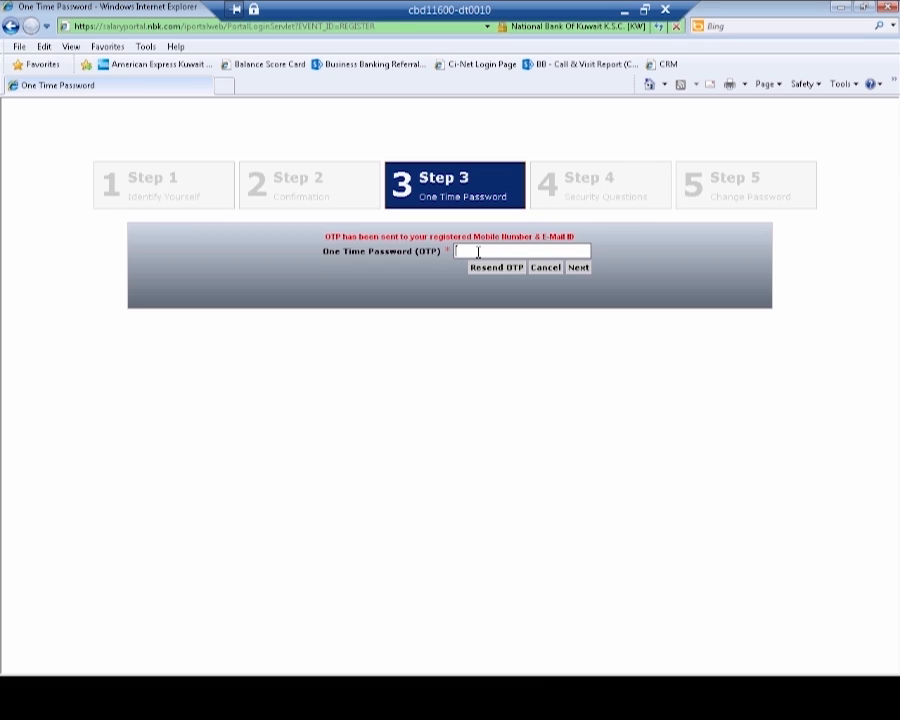
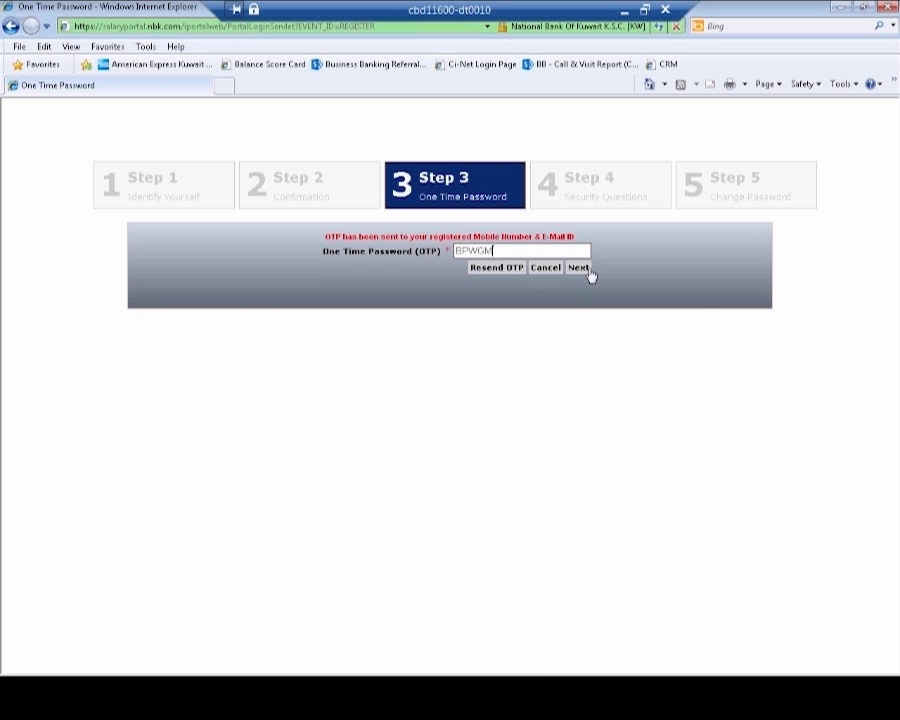
click(578, 268)
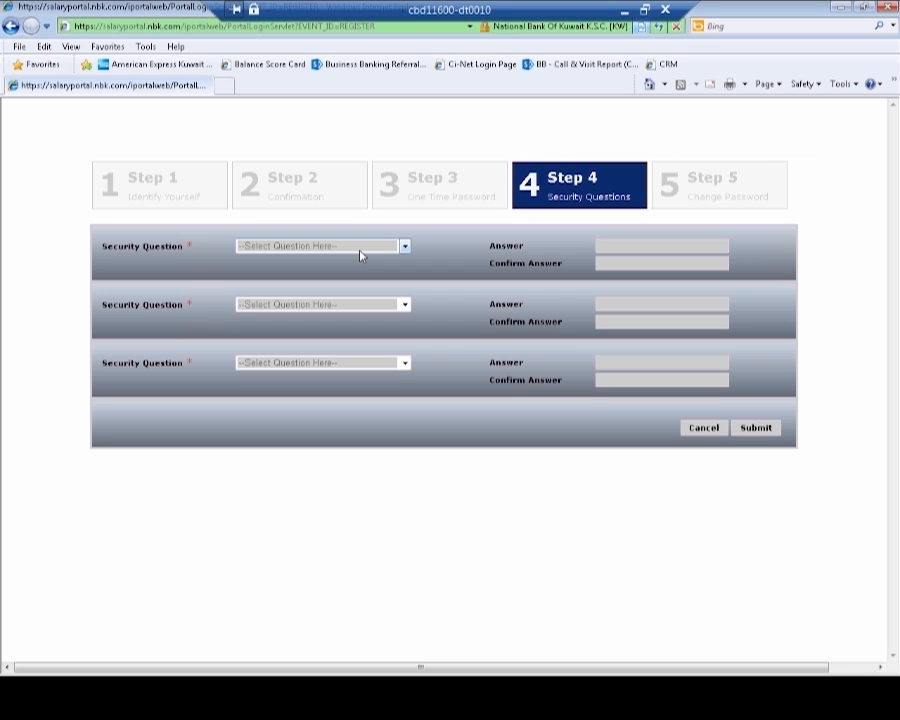
Set Your child name and Favorite sport as security questions with confirmed answers and submit.
click(404, 246)
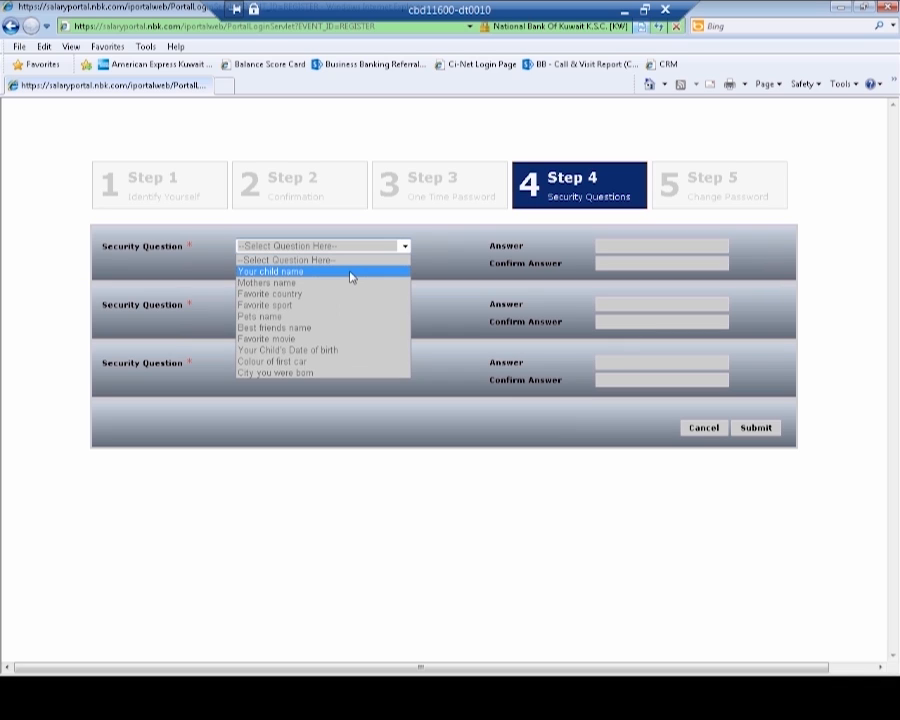
click(262, 316)
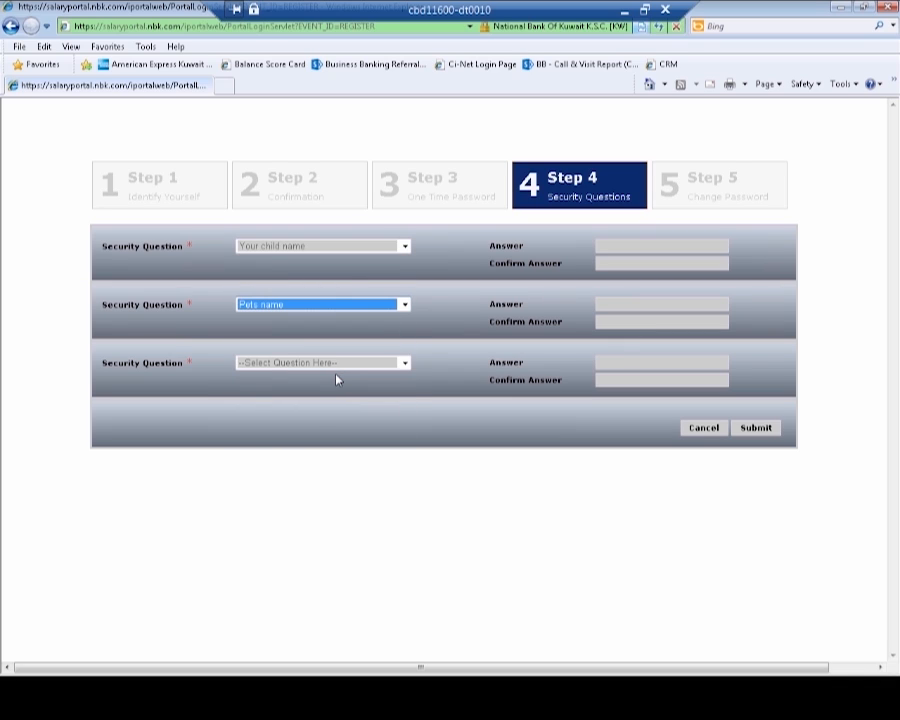
click(404, 362)
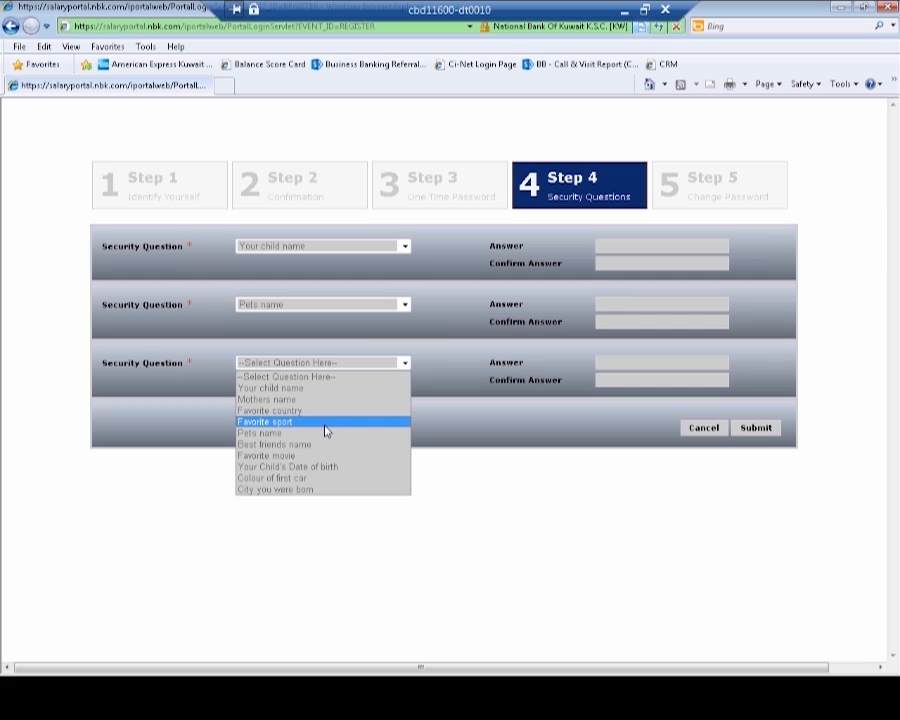
click(266, 422)
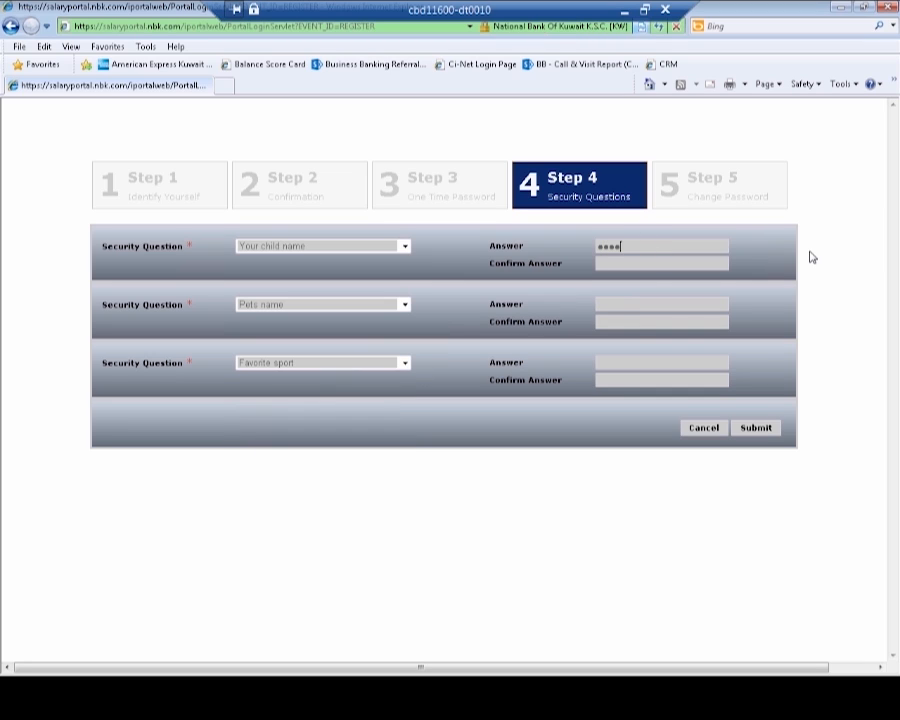
text(••••••)
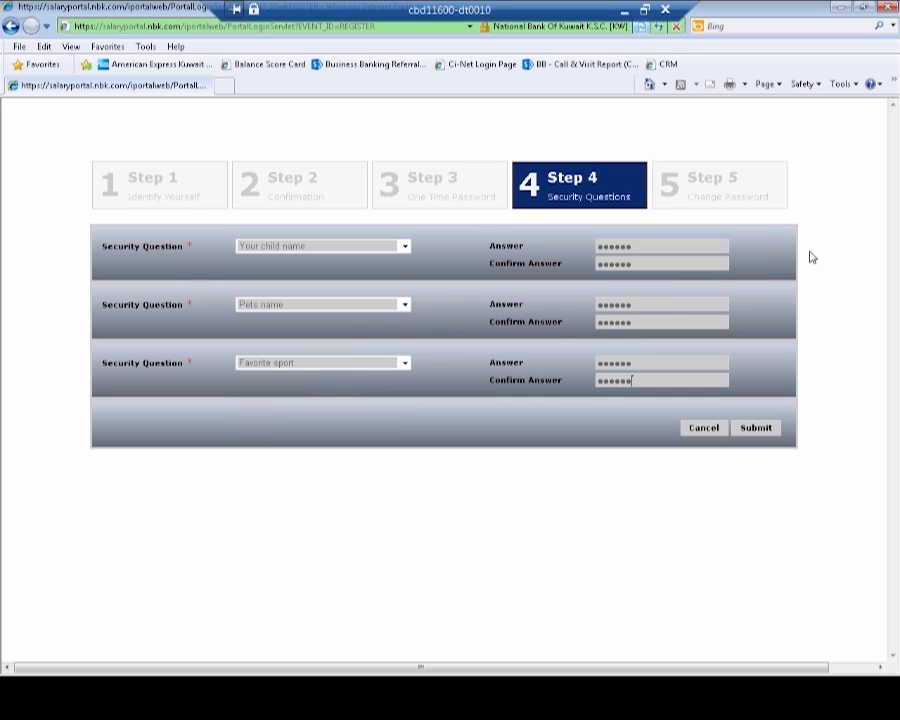
click(756, 428)
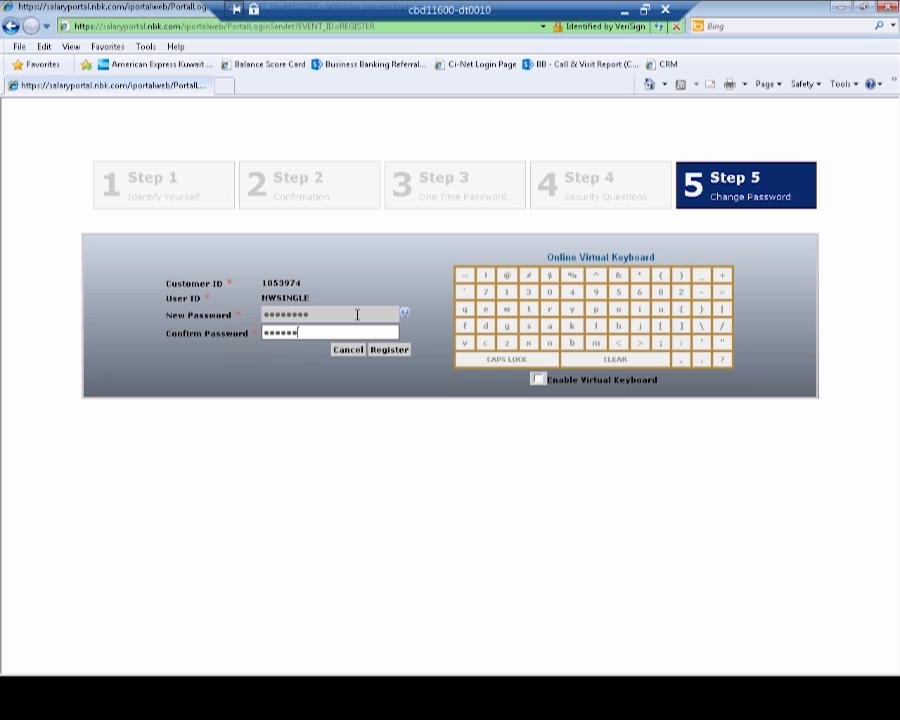
Confirm the new password, register it and return to the login page.
text(•)
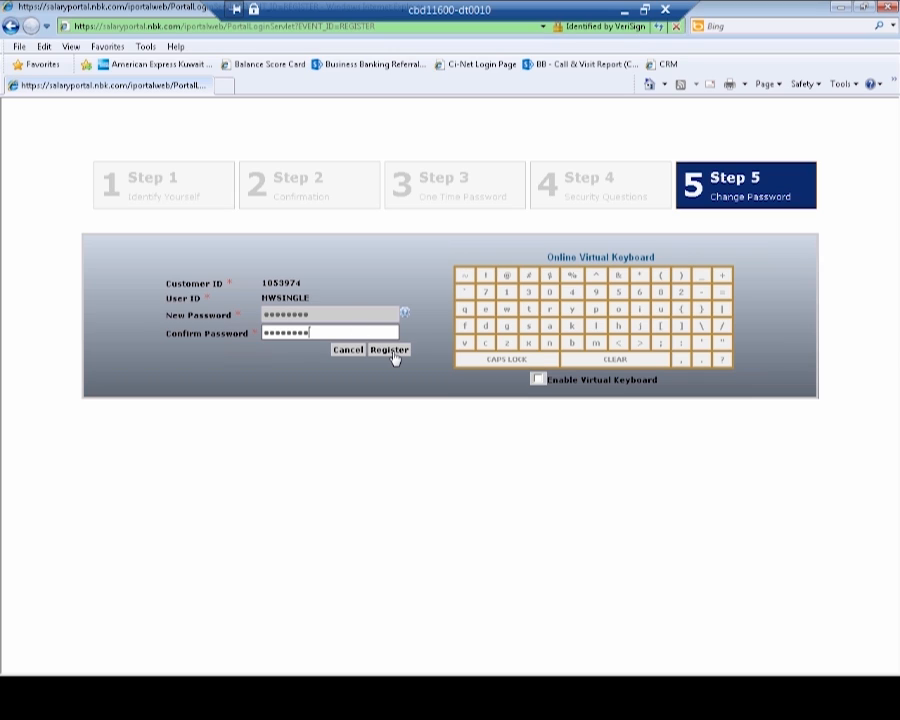
click(388, 350)
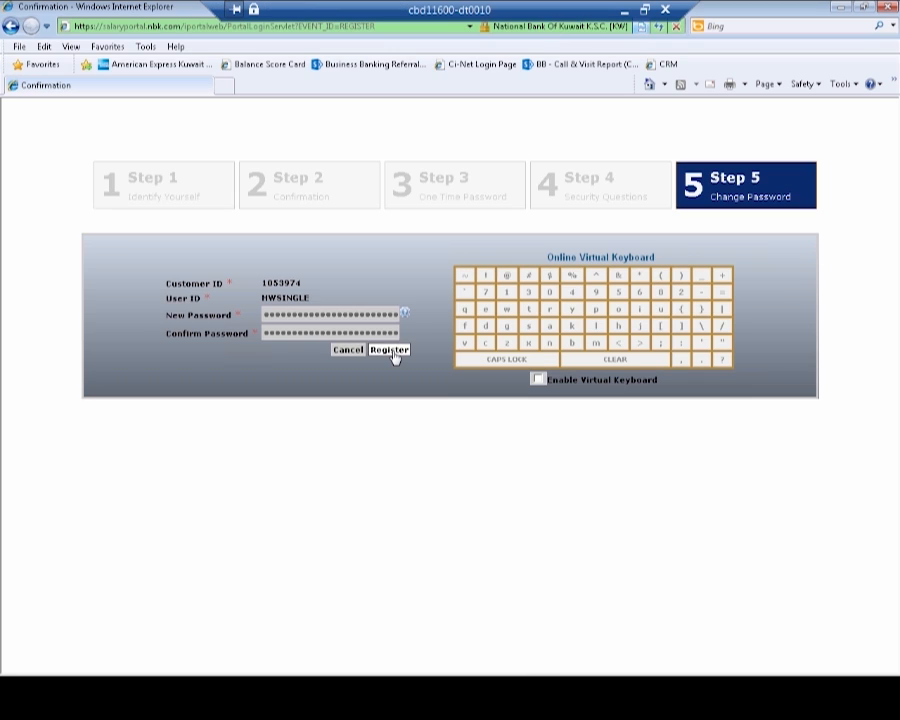
click(348, 350)
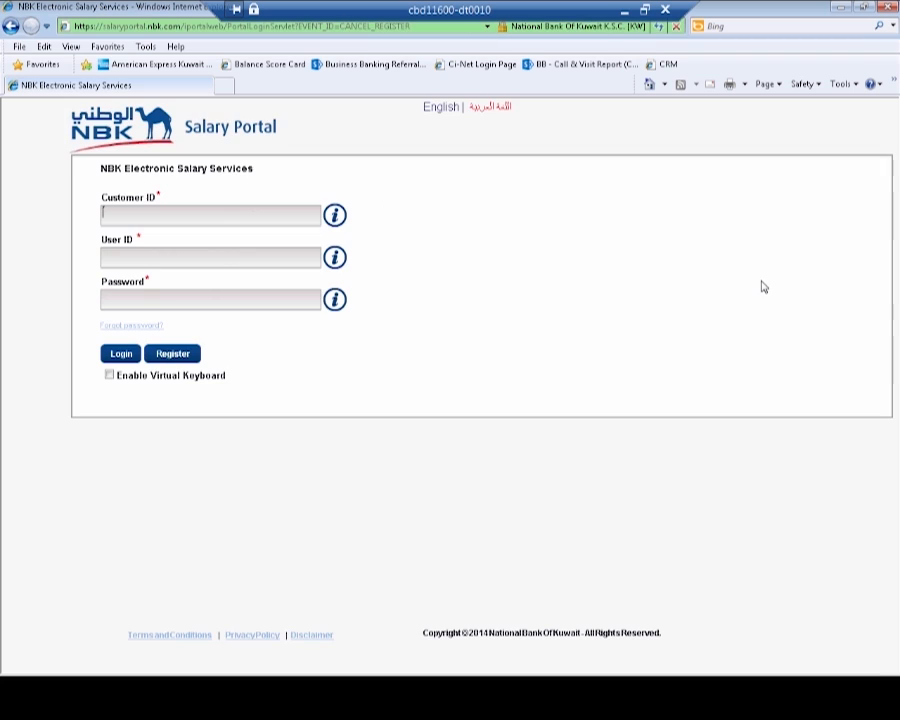